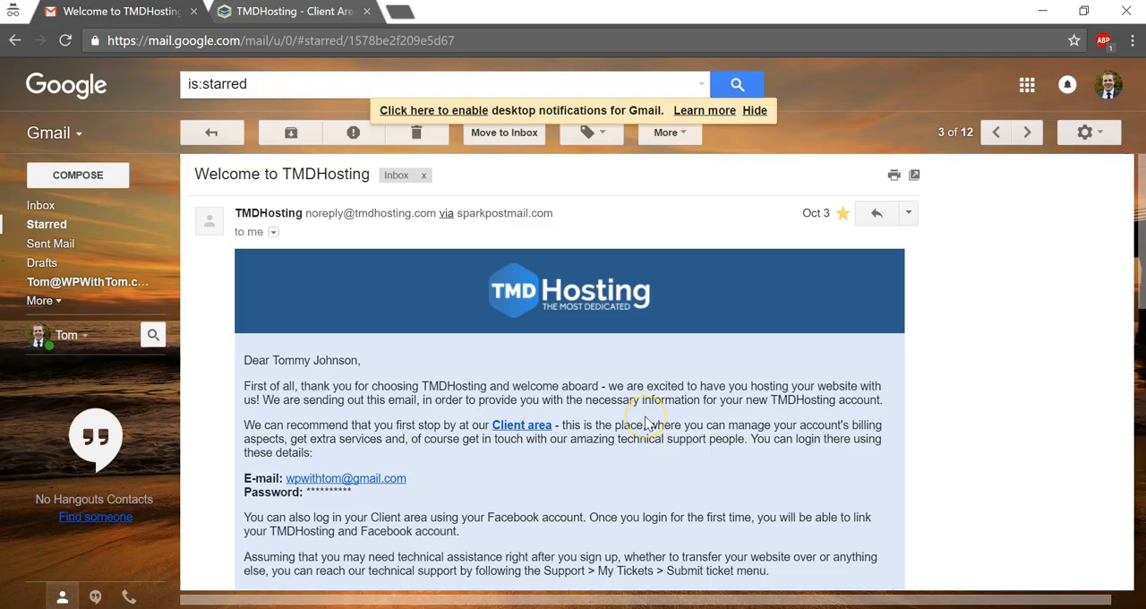
{"action": "mouse_move", "coordinate": [547, 416]}
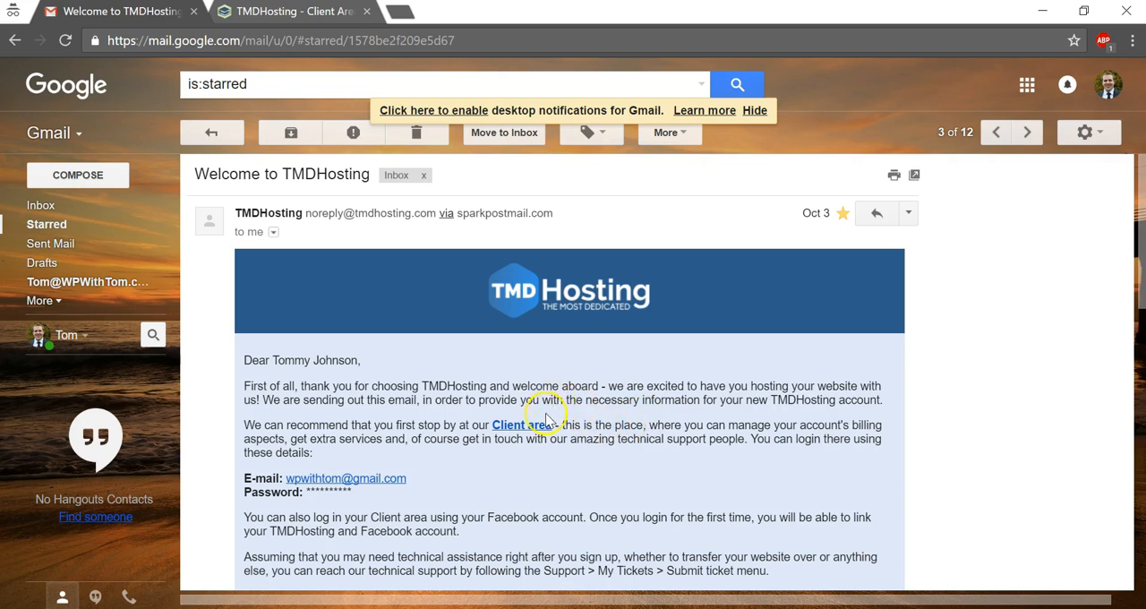
{"action": "mouse_move", "coordinate": [620, 407]}
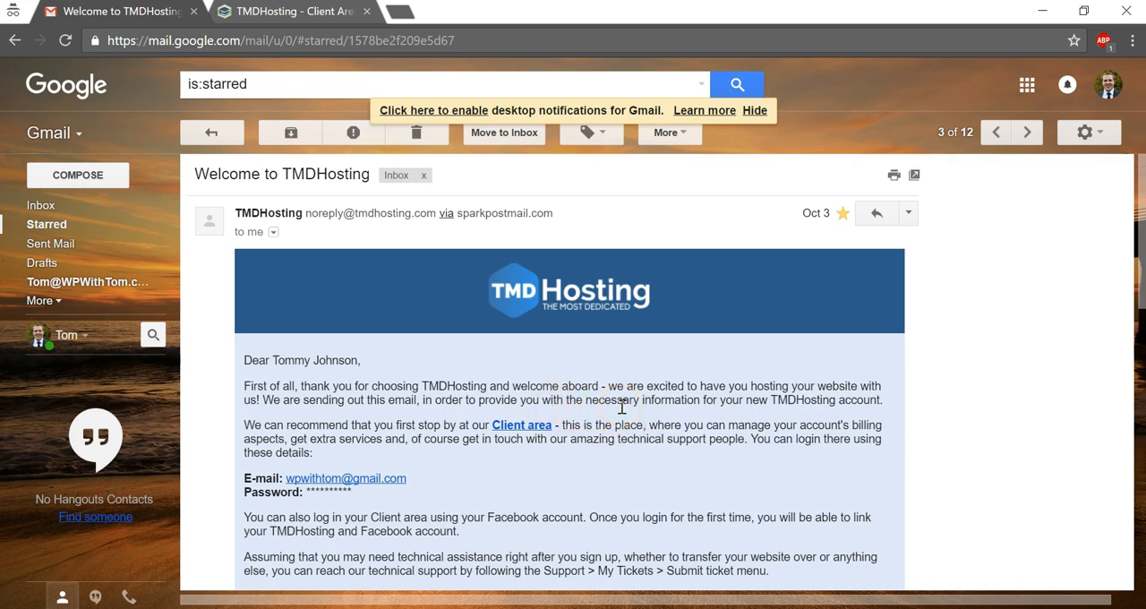
{"action": "mouse_move", "coordinate": [522, 424]}
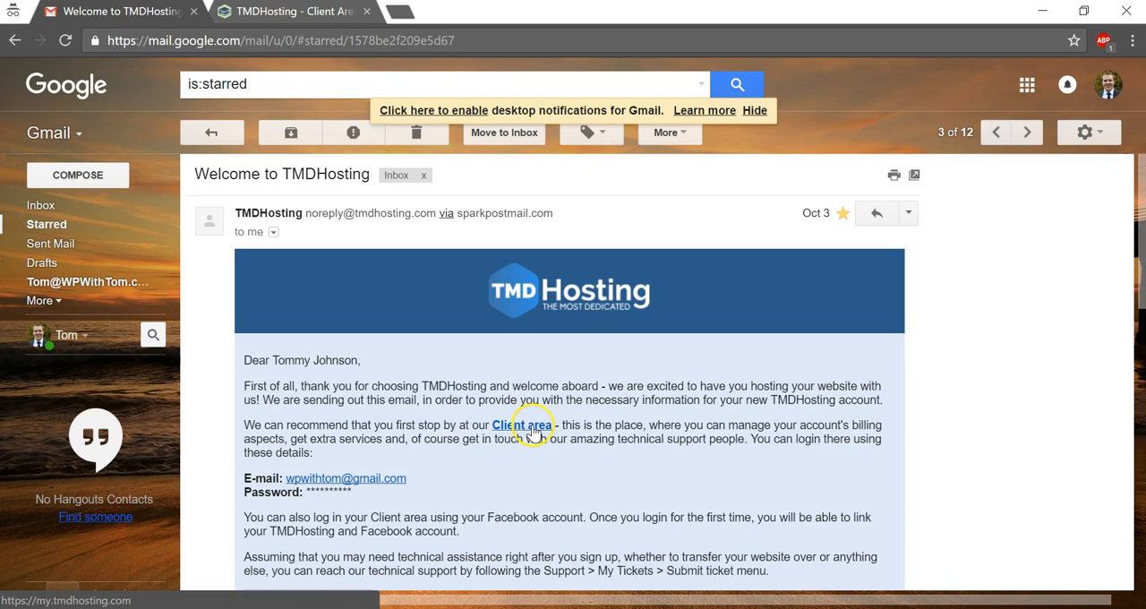
{"action": "mouse_move", "coordinate": [324, 174]}
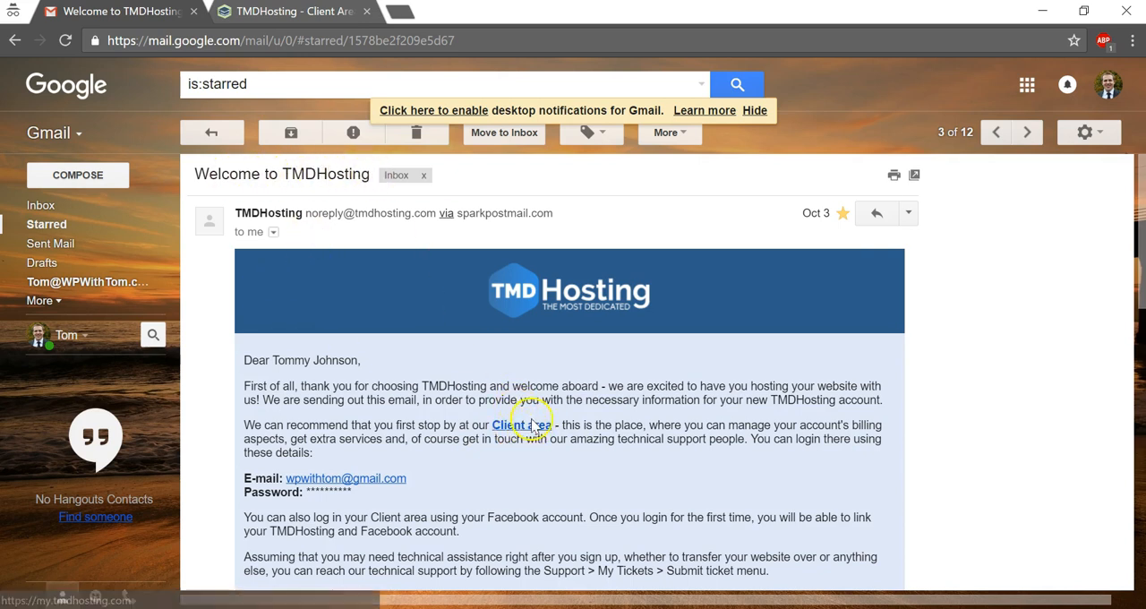
{"action": "mouse_move", "coordinate": [346, 478]}
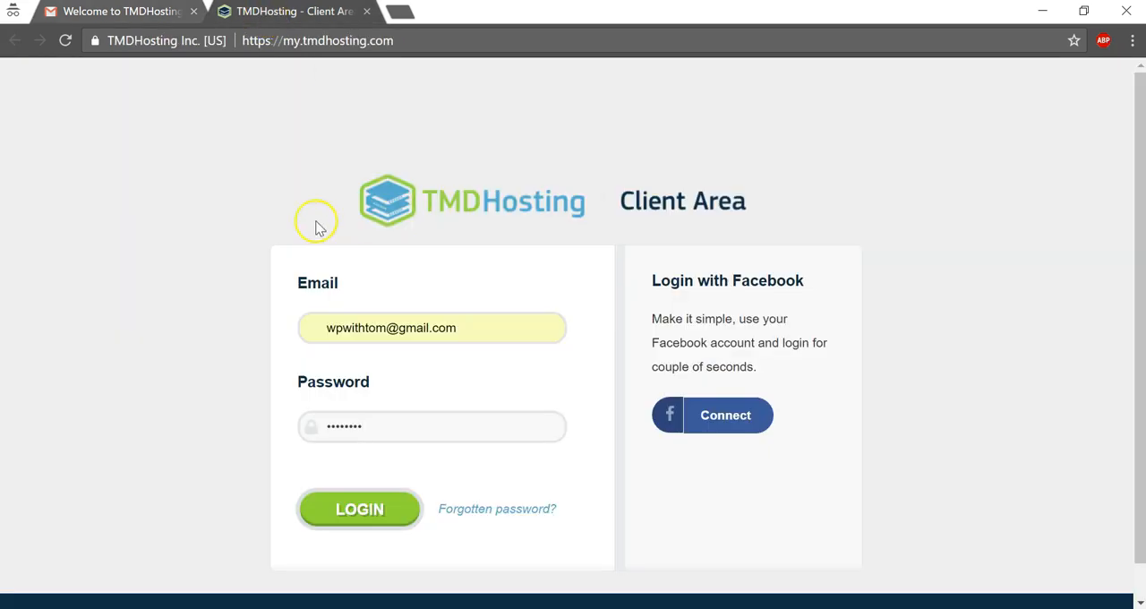
{"action": "mouse_move", "coordinate": [407, 363]}
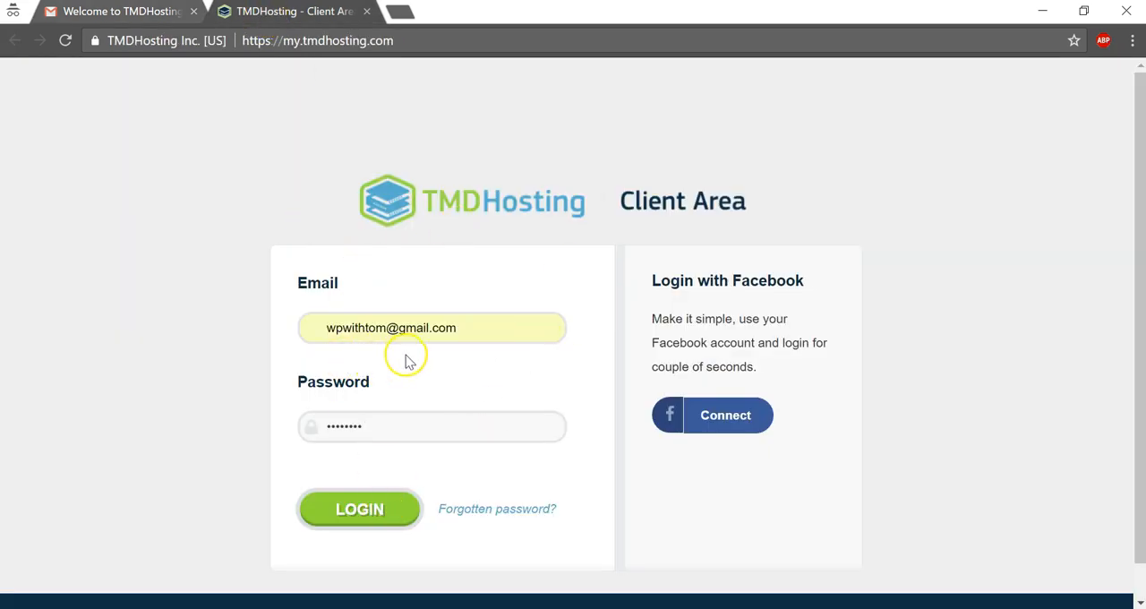
Log into the Client Area, dismiss the beta invitation, and open cPanel for hostingworthhaving.com
{"action": "left_click", "coordinate": [359, 509]}
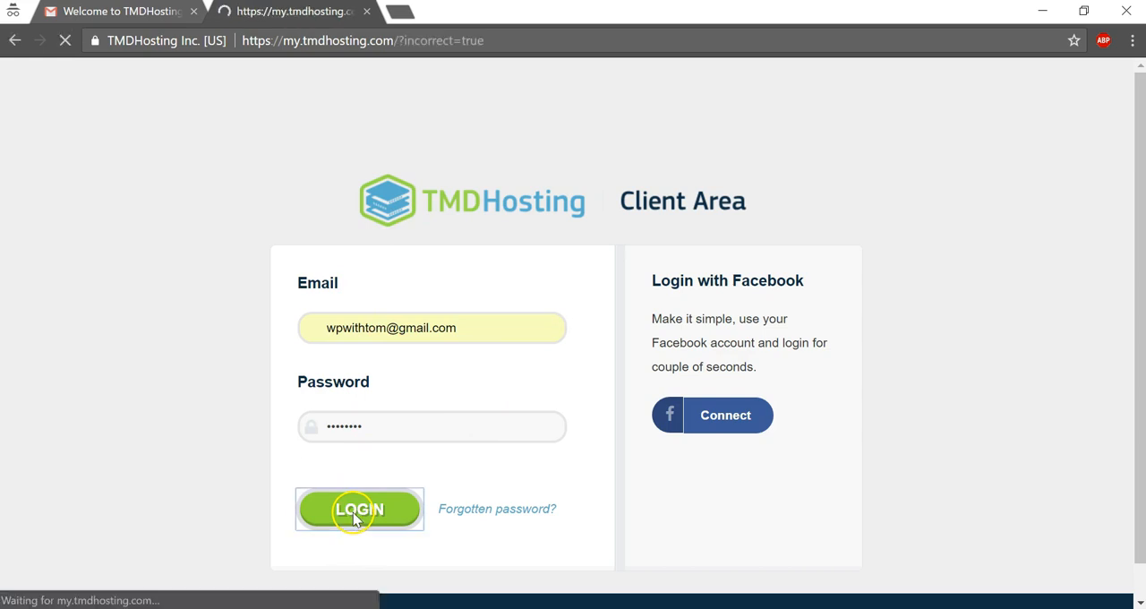
{"action": "left_click", "coordinate": [359, 509]}
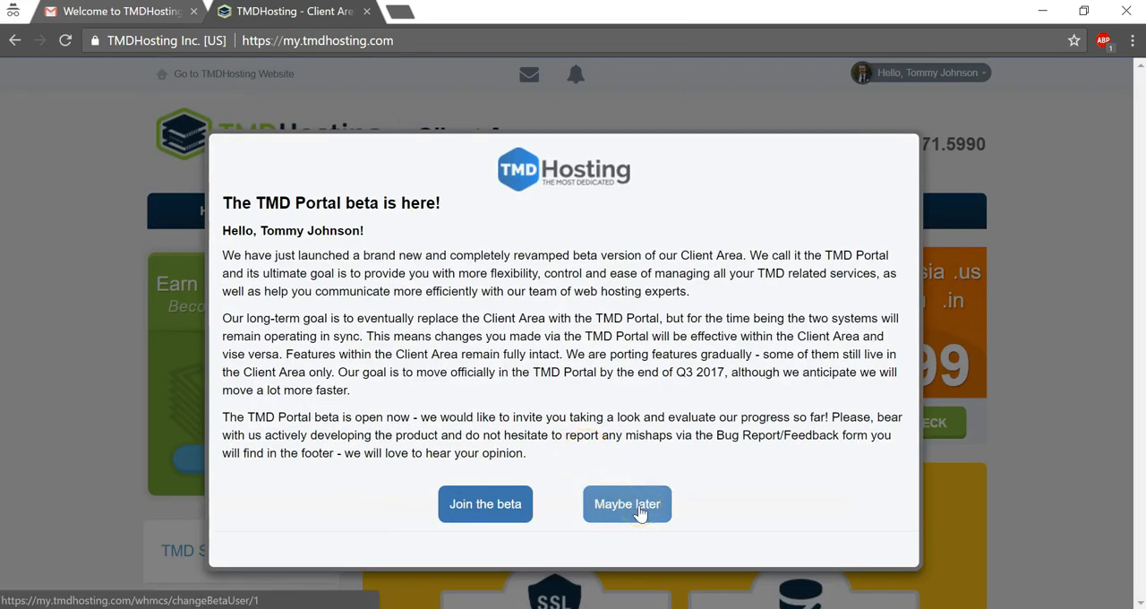
{"action": "left_click", "coordinate": [627, 503]}
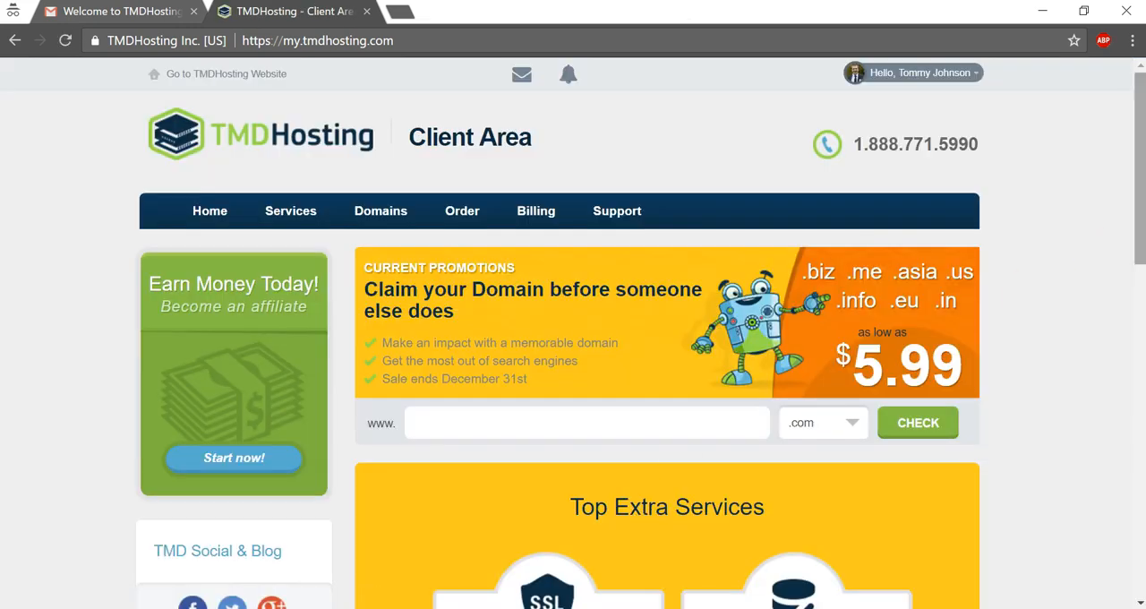
{"action": "scroll", "scroll_direction": "down", "scroll_amount": 3}
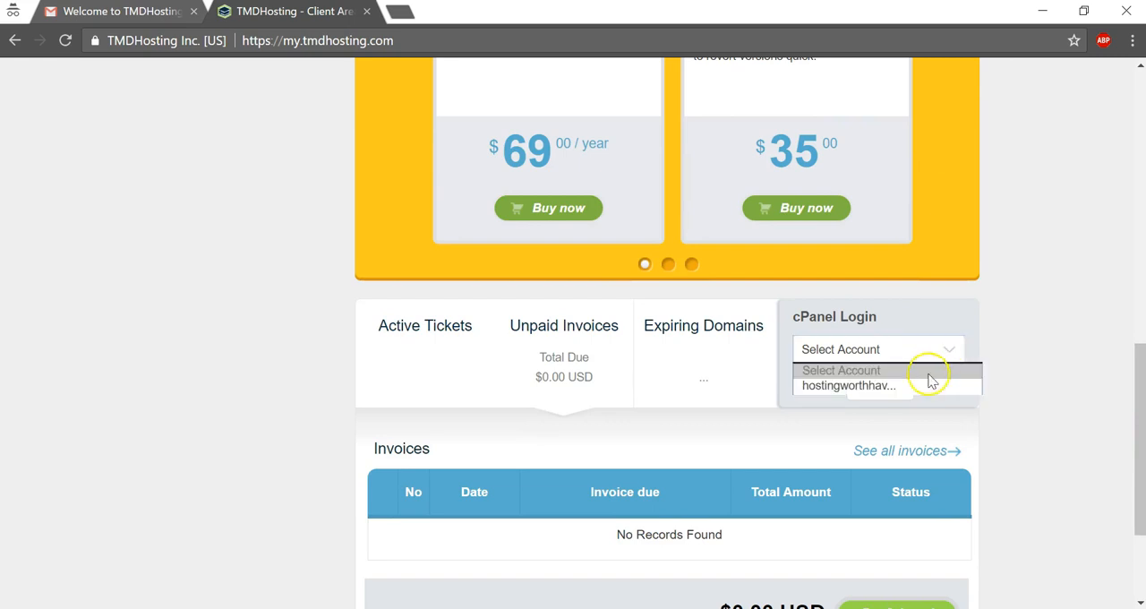
{"action": "left_click", "coordinate": [848, 385]}
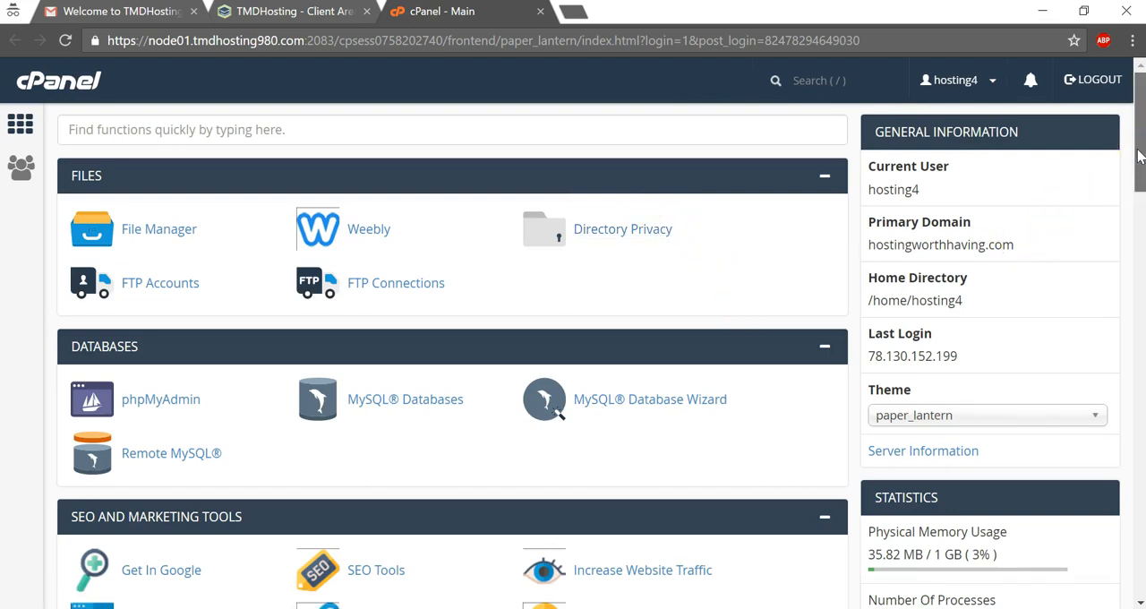
Scroll the cPanel dashboard to the Domains section and open Subdomains
{"action": "scroll", "scroll_direction": "down", "scroll_amount": 3}
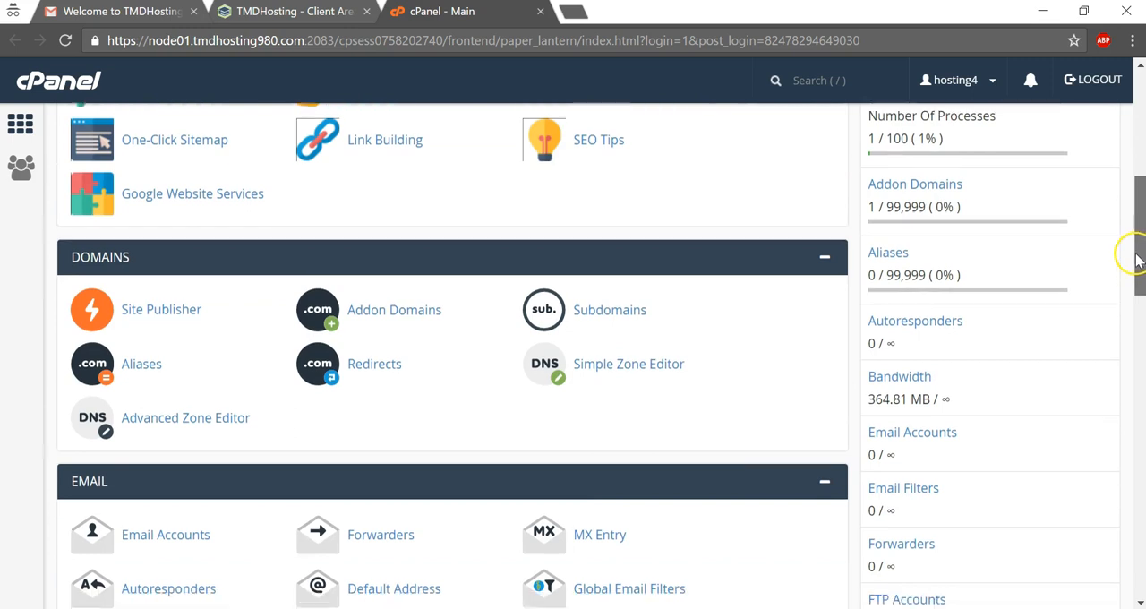
{"action": "scroll", "scroll_direction": "down", "scroll_amount": 3}
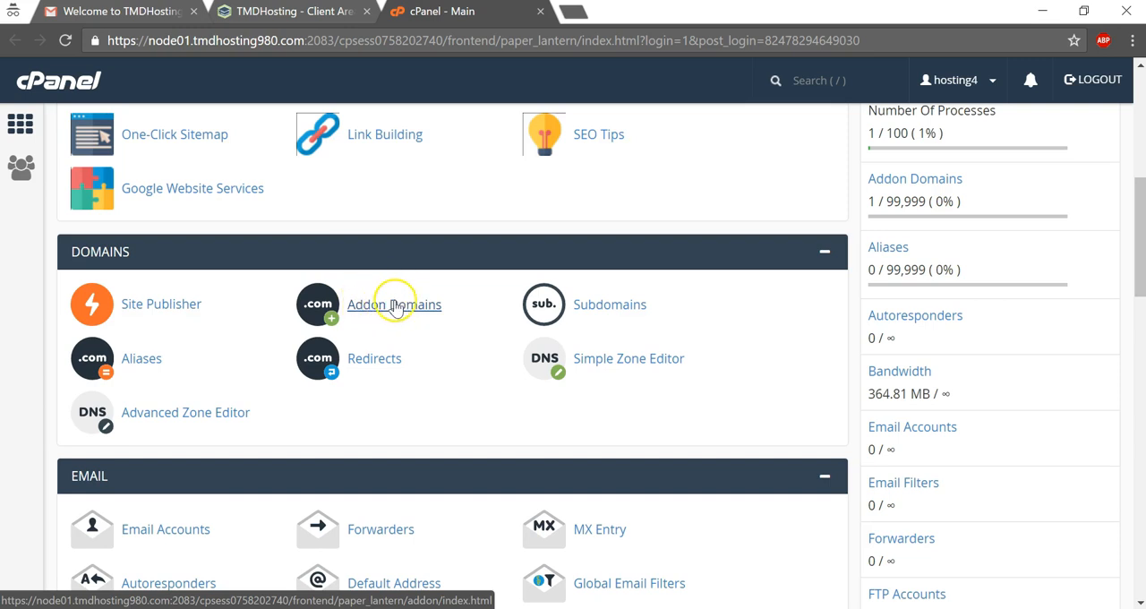
{"action": "mouse_move", "coordinate": [572, 261]}
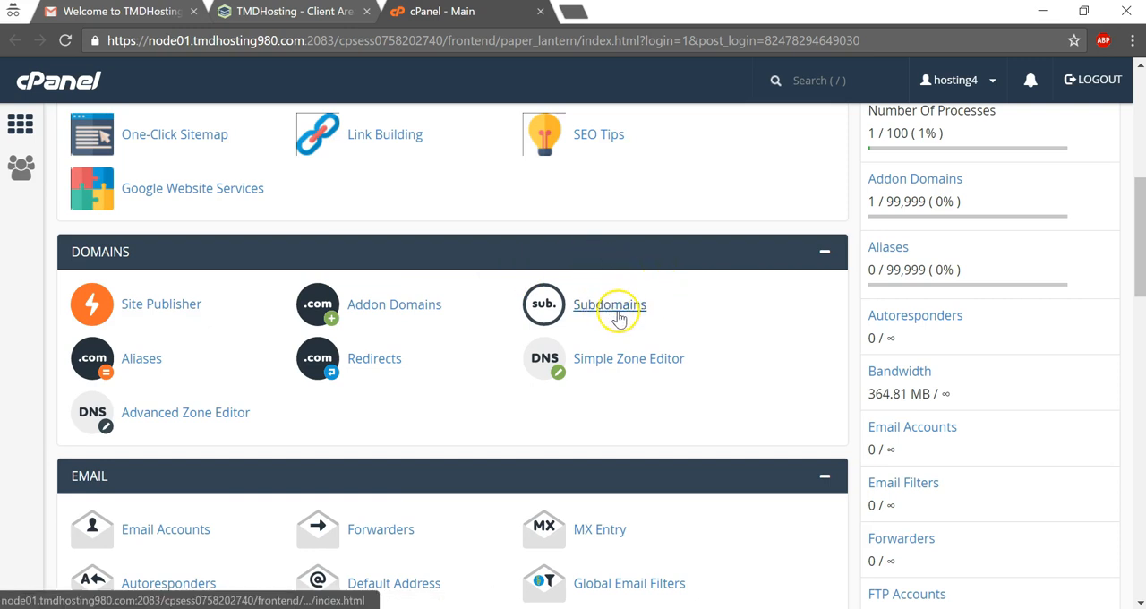
{"action": "left_click", "coordinate": [610, 304]}
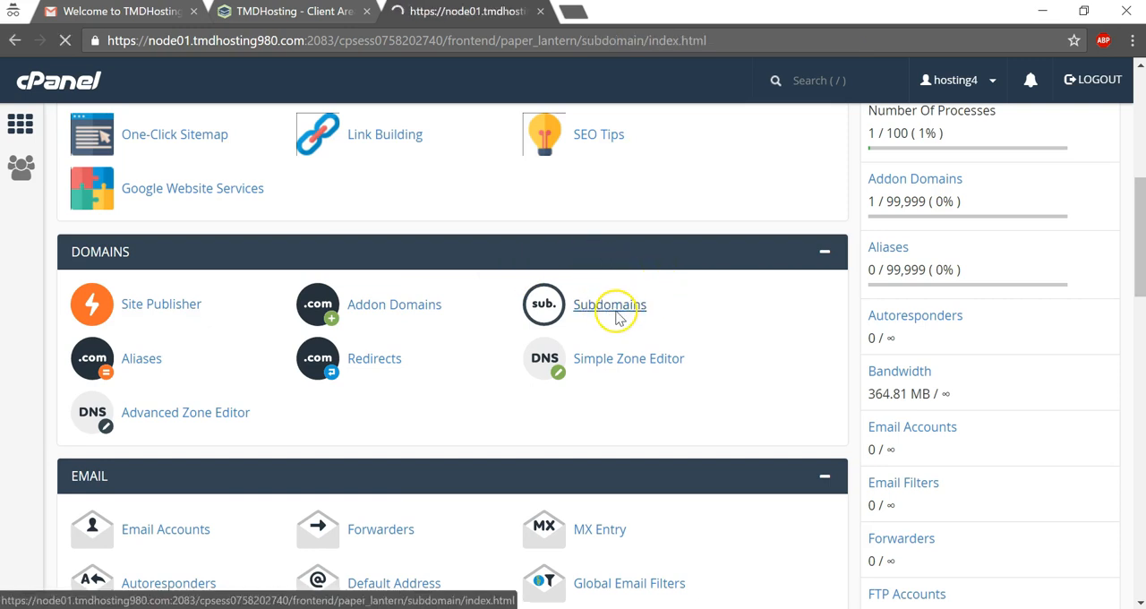
Create the subdomain 'blog' under tomswptutorials.com
{"action": "left_click", "coordinate": [610, 304]}
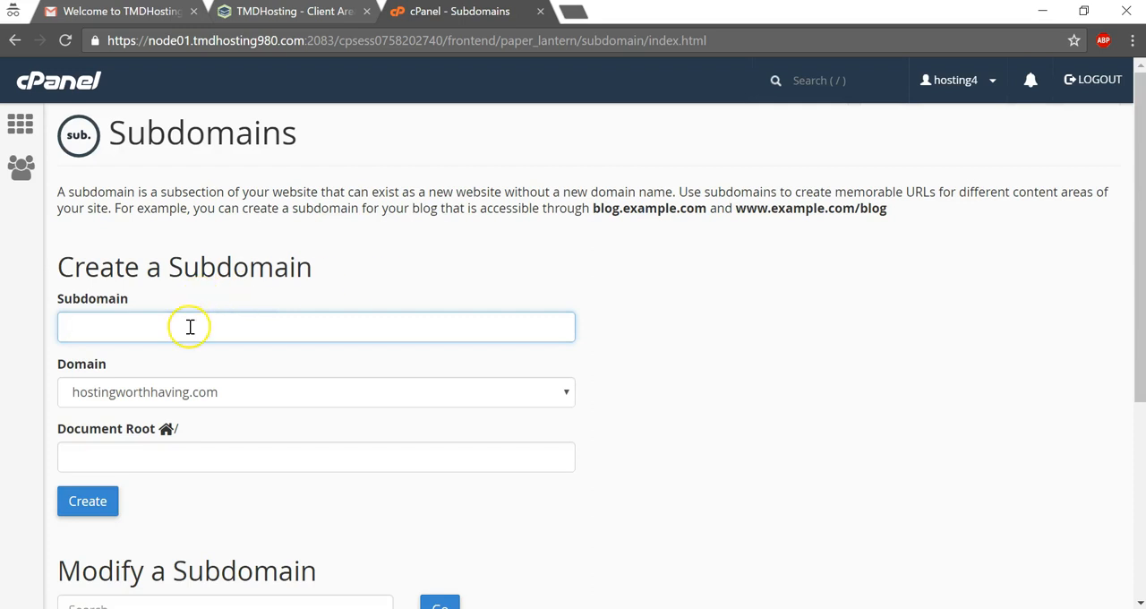
{"action": "left_click", "coordinate": [316, 391]}
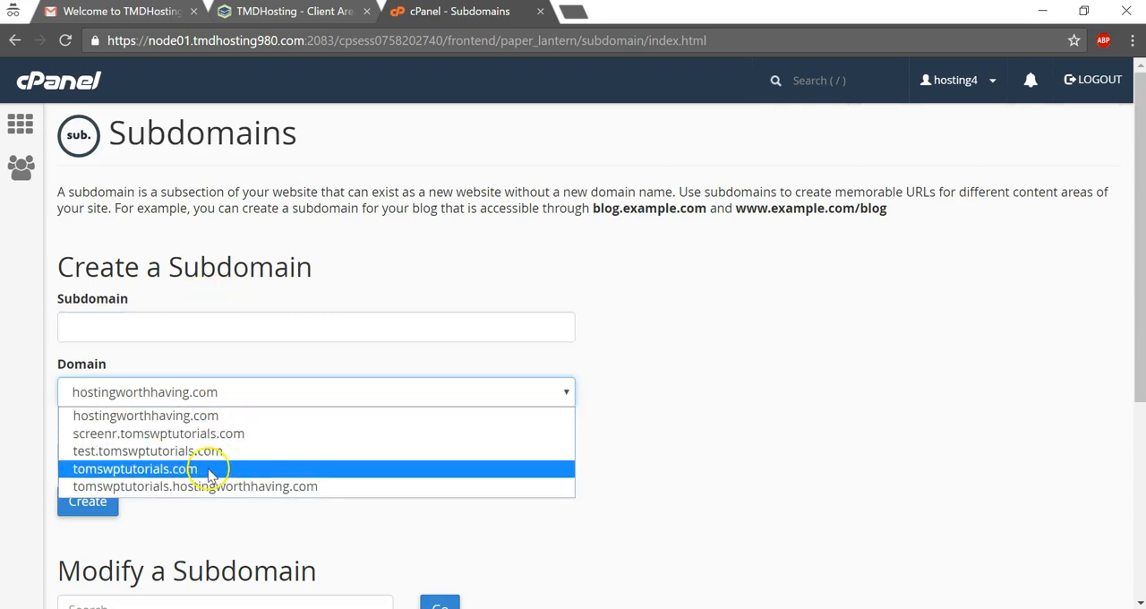
{"action": "left_click", "coordinate": [134, 468]}
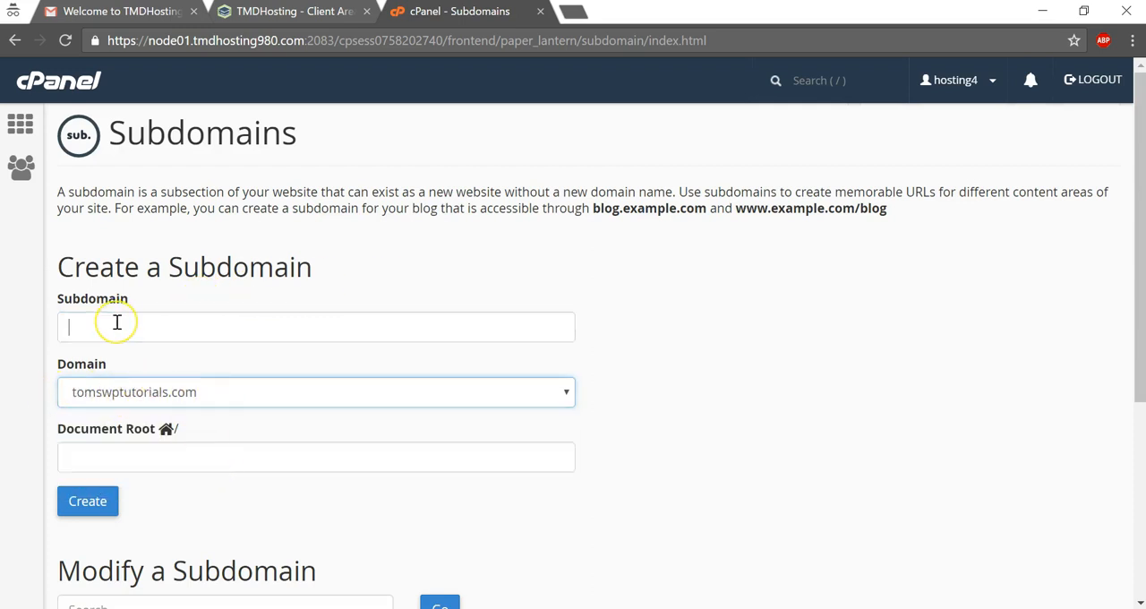
{"action": "left_click", "coordinate": [316, 326]}
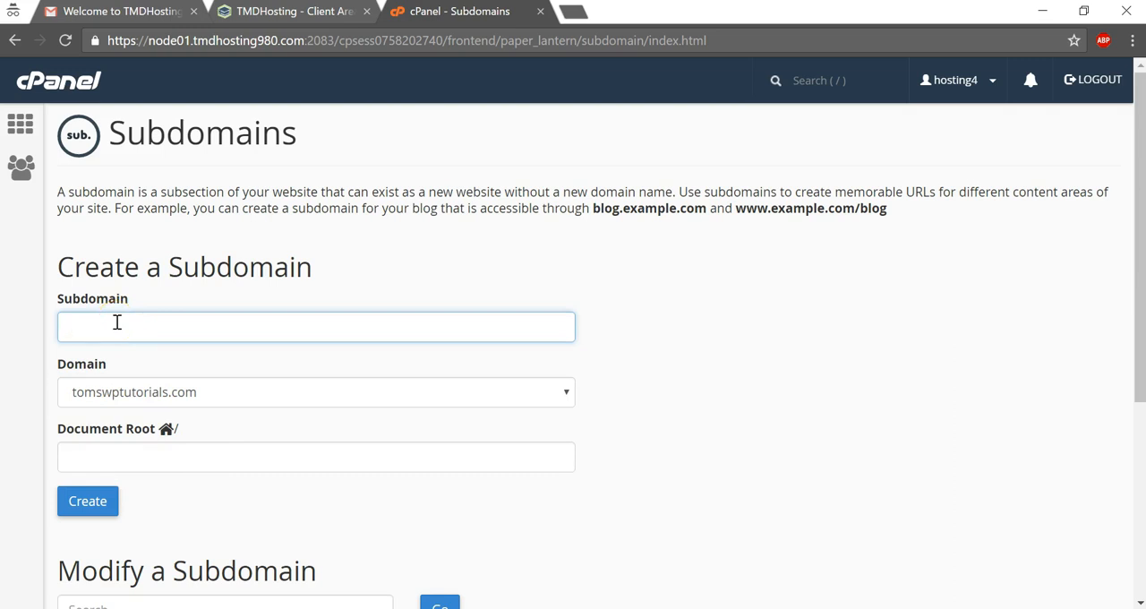
{"action": "type", "text": "blog"}
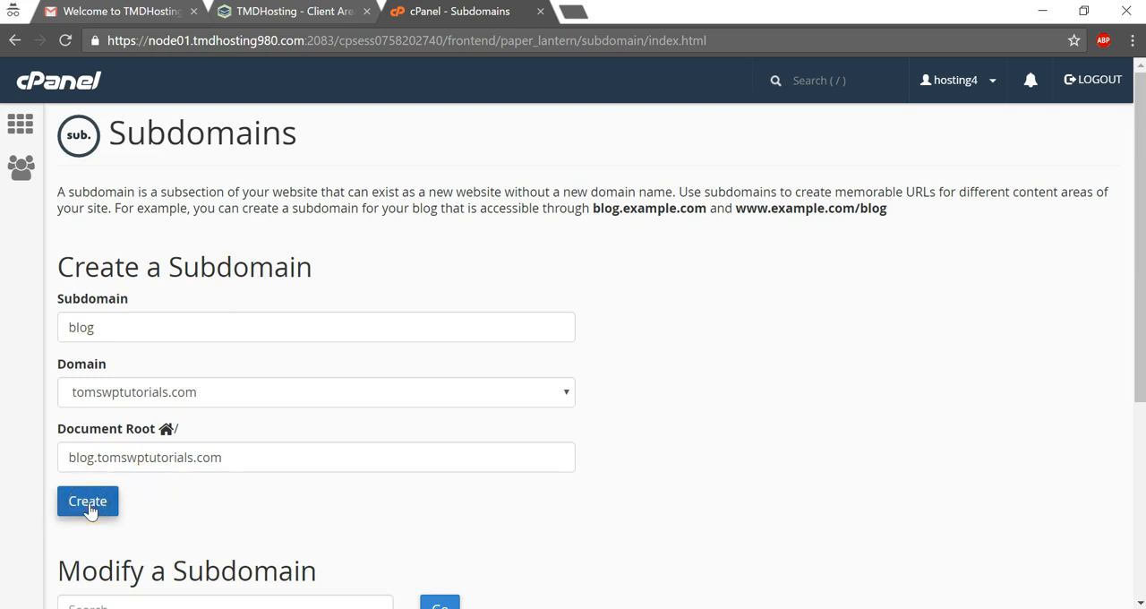
{"action": "left_click", "coordinate": [87, 500]}
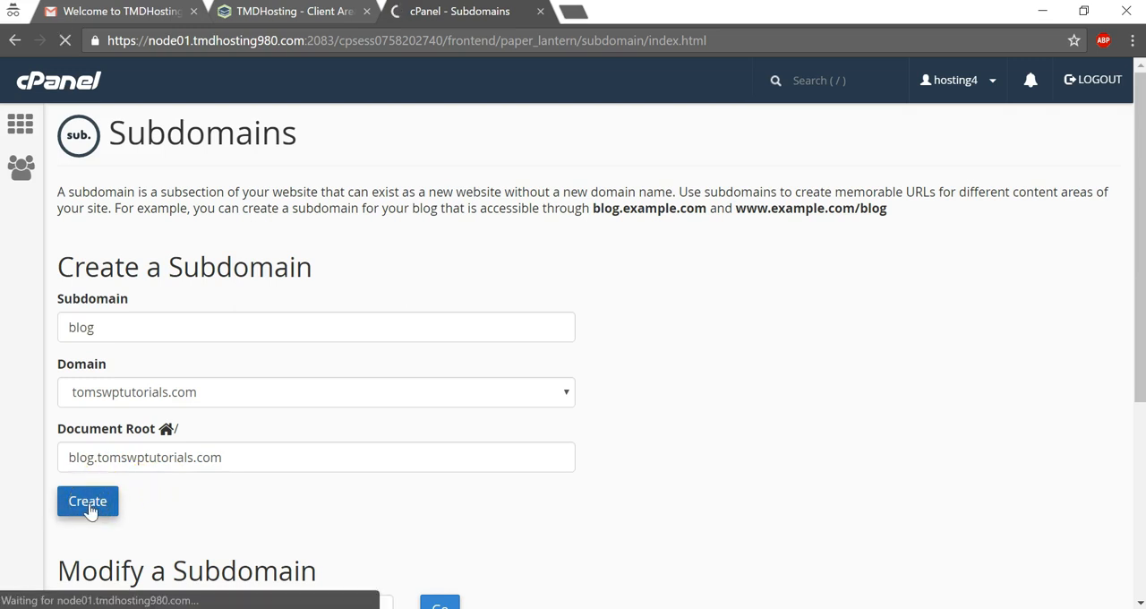
{"action": "left_click", "coordinate": [87, 500]}
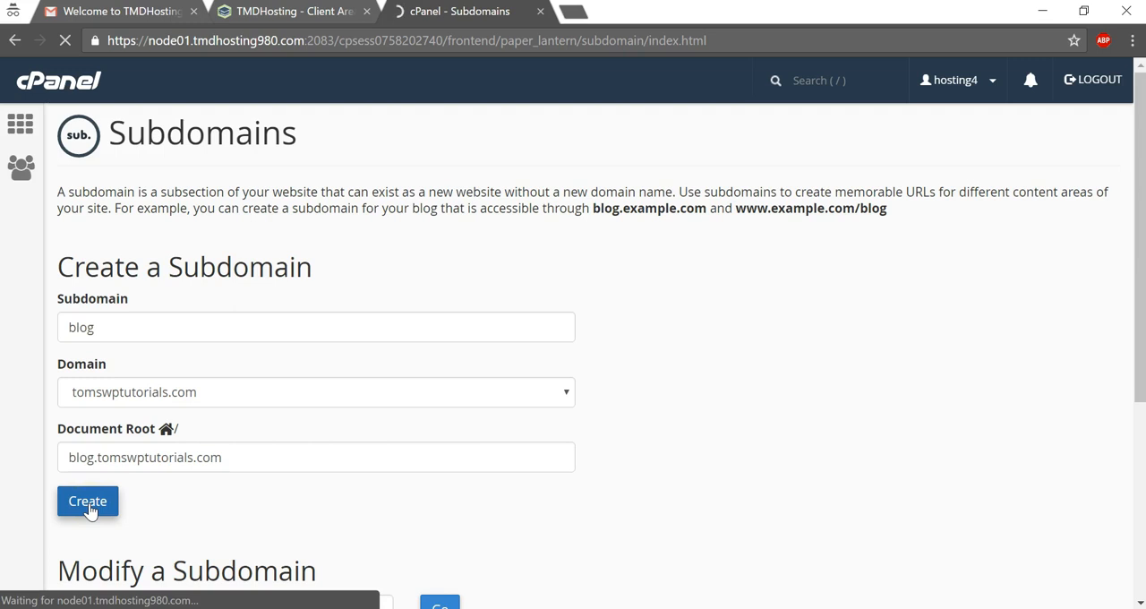
{"action": "left_click", "coordinate": [87, 500]}
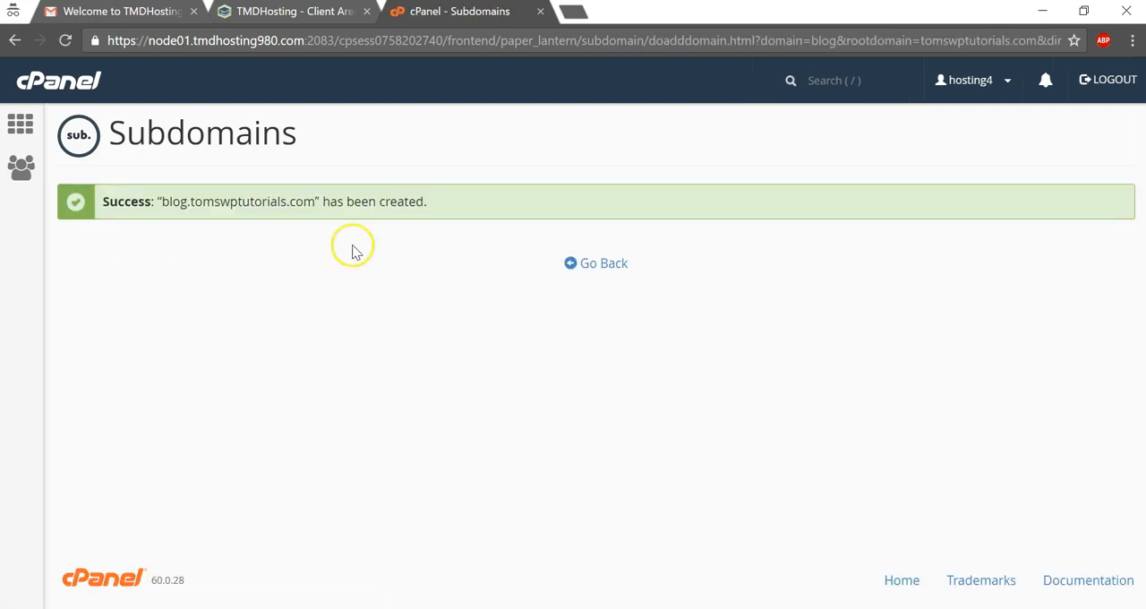
{"action": "mouse_move", "coordinate": [318, 196]}
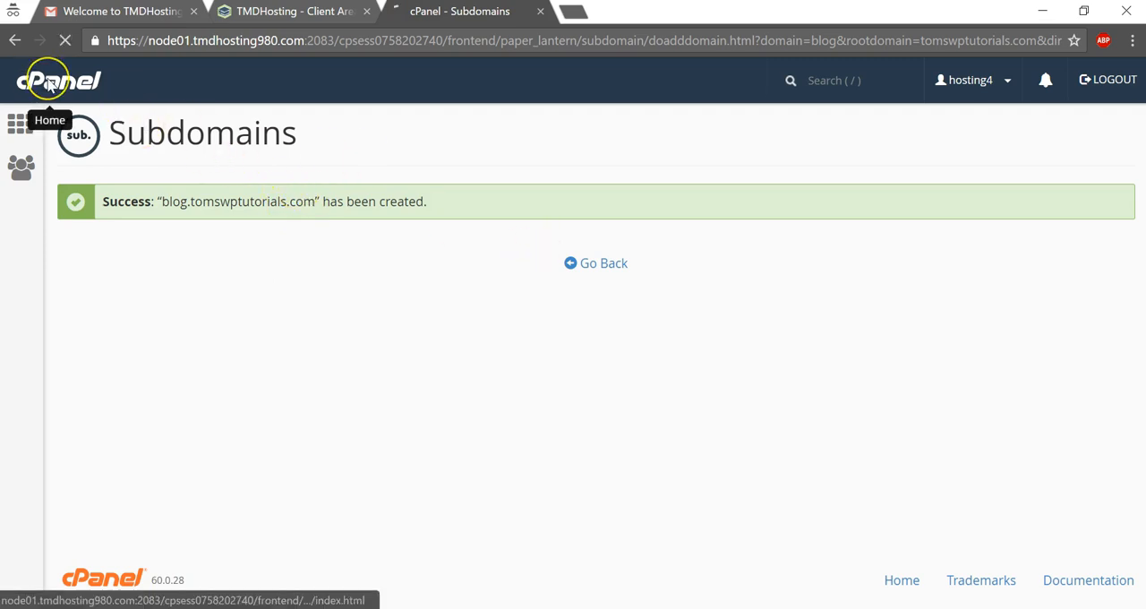
Return to the cPanel home and launch WordPress from Softaculous Apps Installer
{"action": "left_click", "coordinate": [58, 80]}
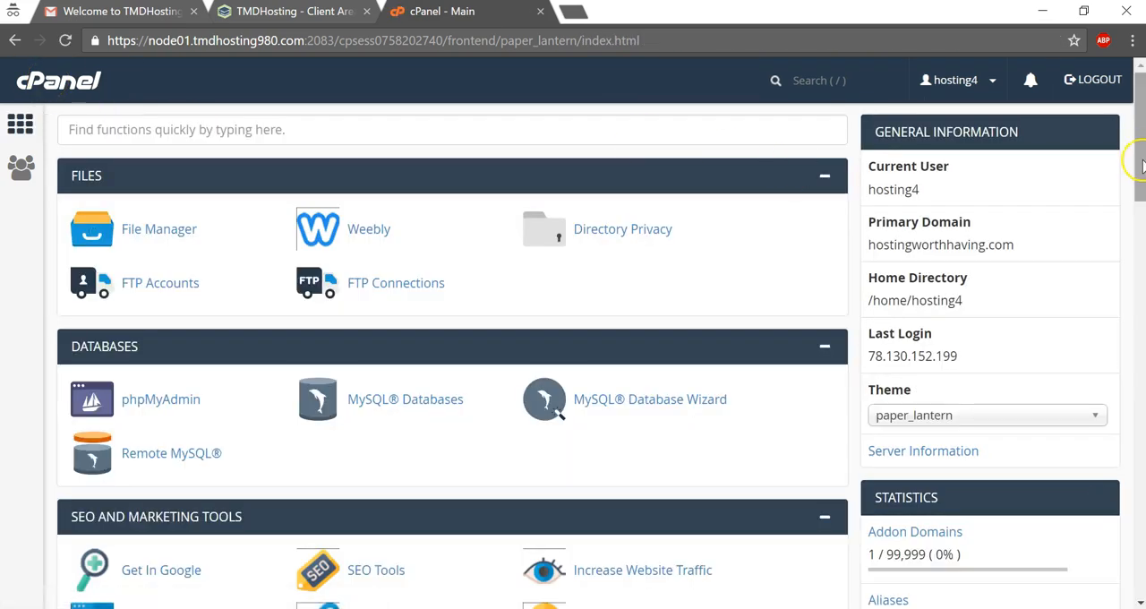
{"action": "scroll", "scroll_direction": "down", "scroll_amount": 3}
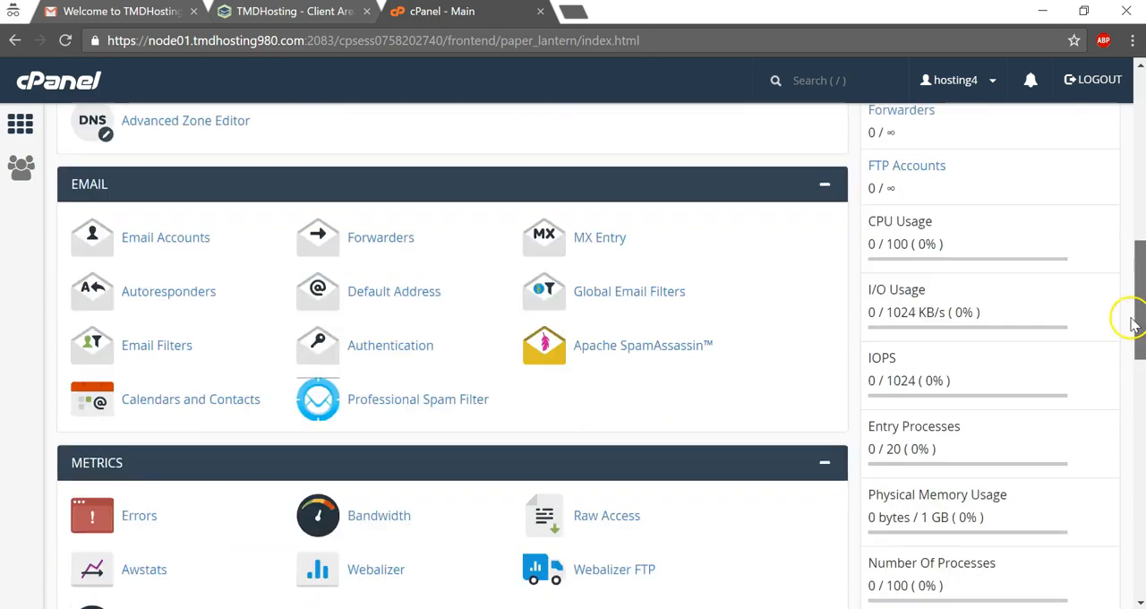
{"action": "scroll", "scroll_direction": "down", "scroll_amount": 3}
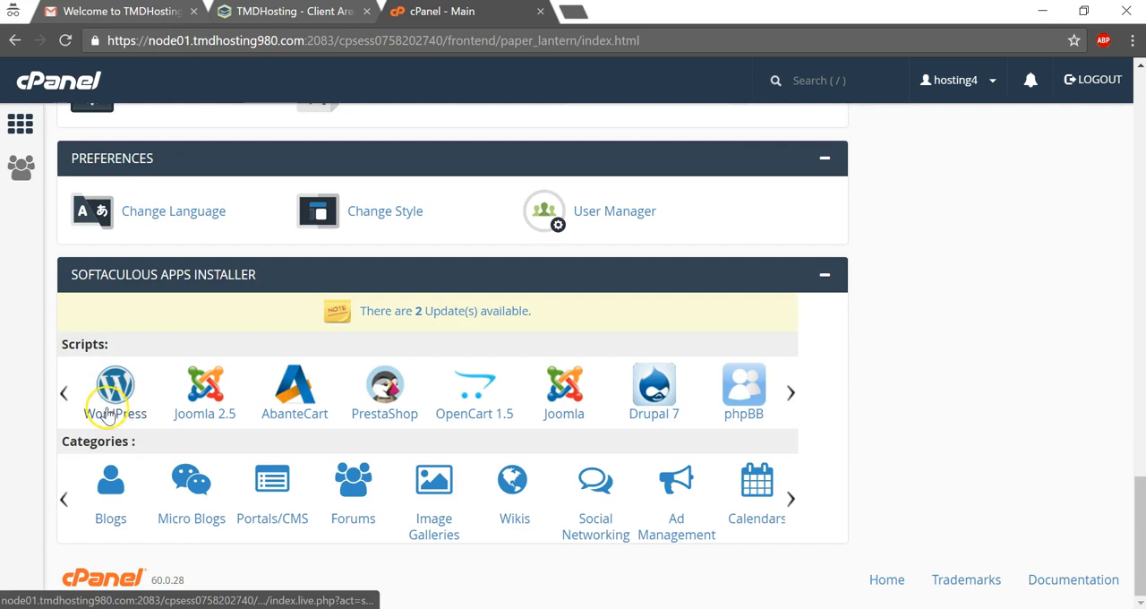
{"action": "mouse_move", "coordinate": [138, 403]}
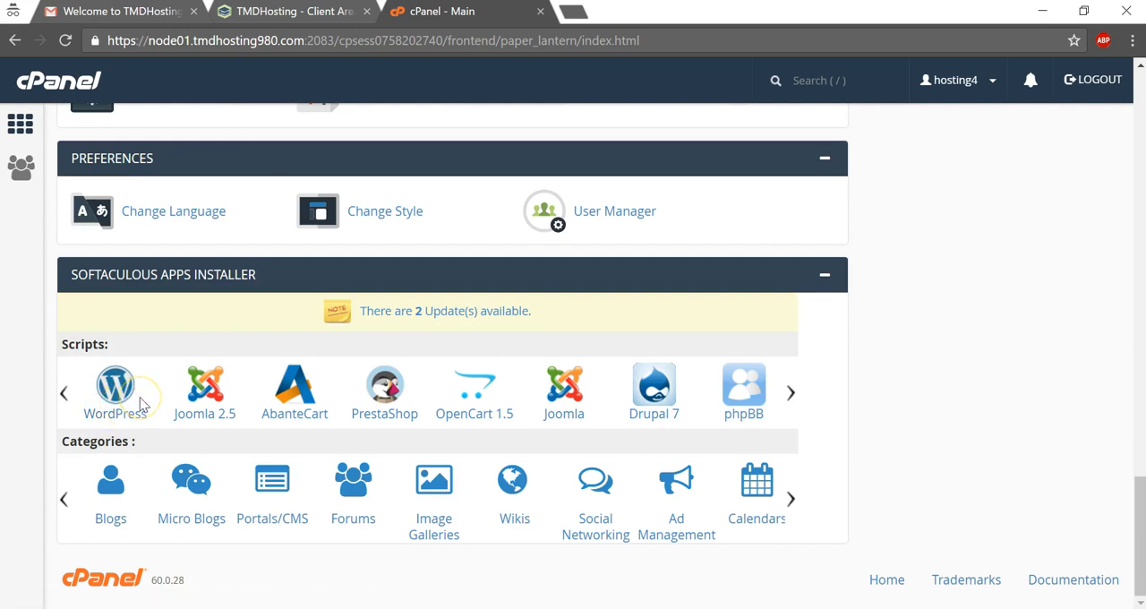
{"action": "left_click", "coordinate": [116, 387]}
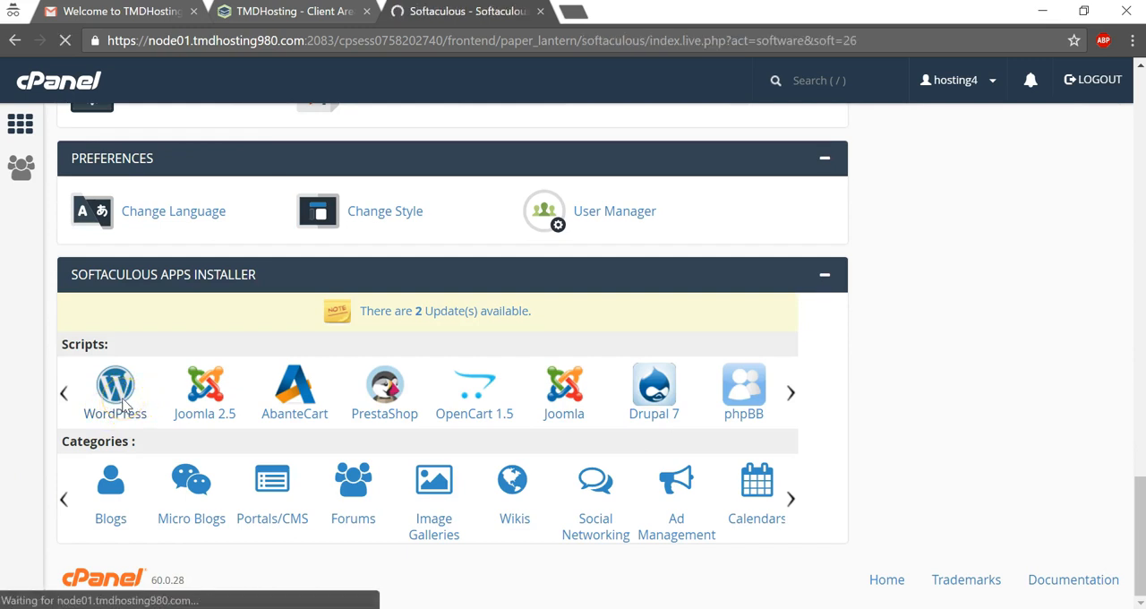
Start the WordPress install on blog.tomswptutorials.com with an empty install directory
{"action": "left_click", "coordinate": [115, 385]}
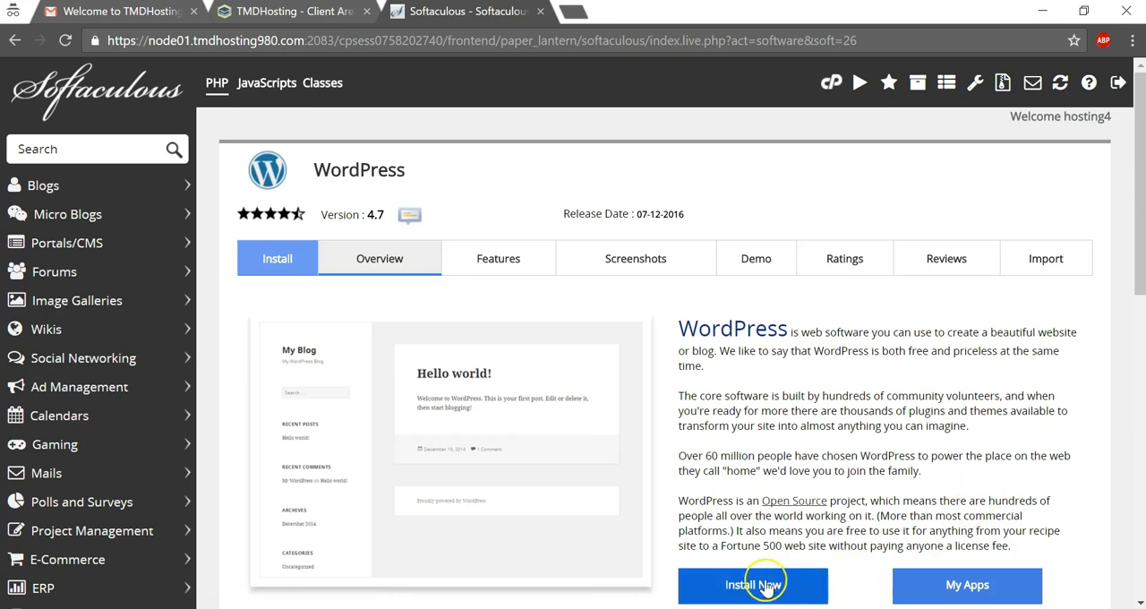
{"action": "left_click", "coordinate": [752, 584]}
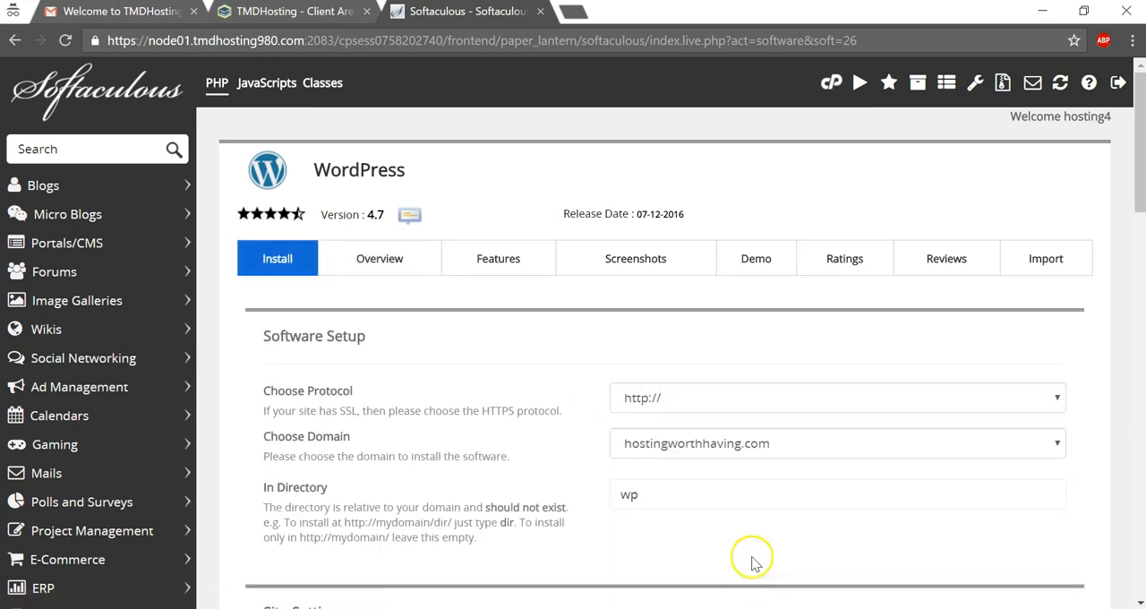
{"action": "left_click", "coordinate": [837, 495]}
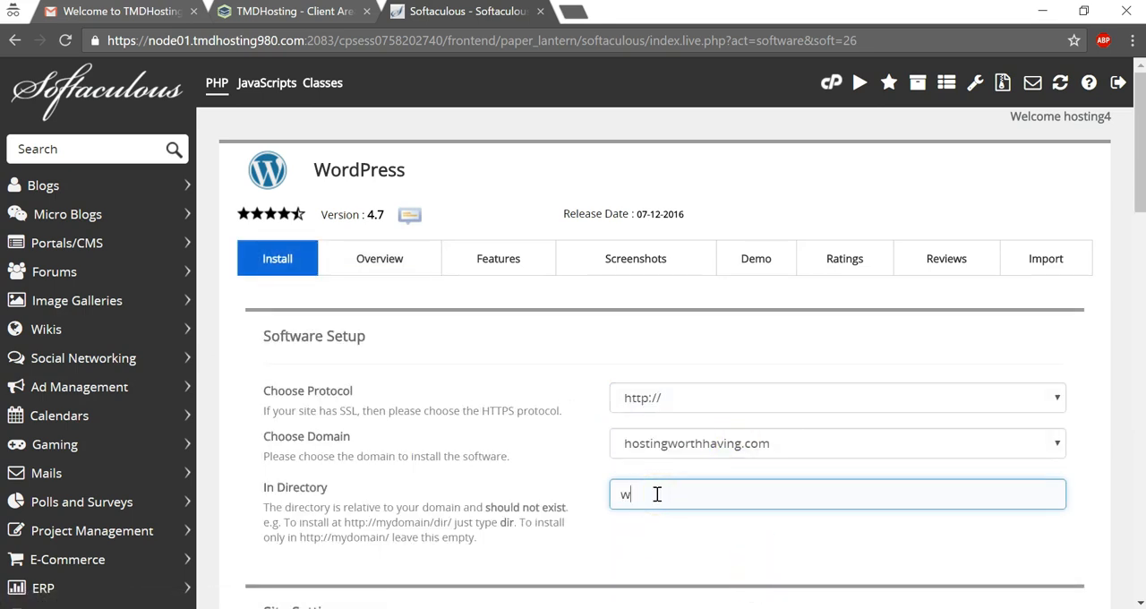
{"action": "left_click", "coordinate": [837, 442]}
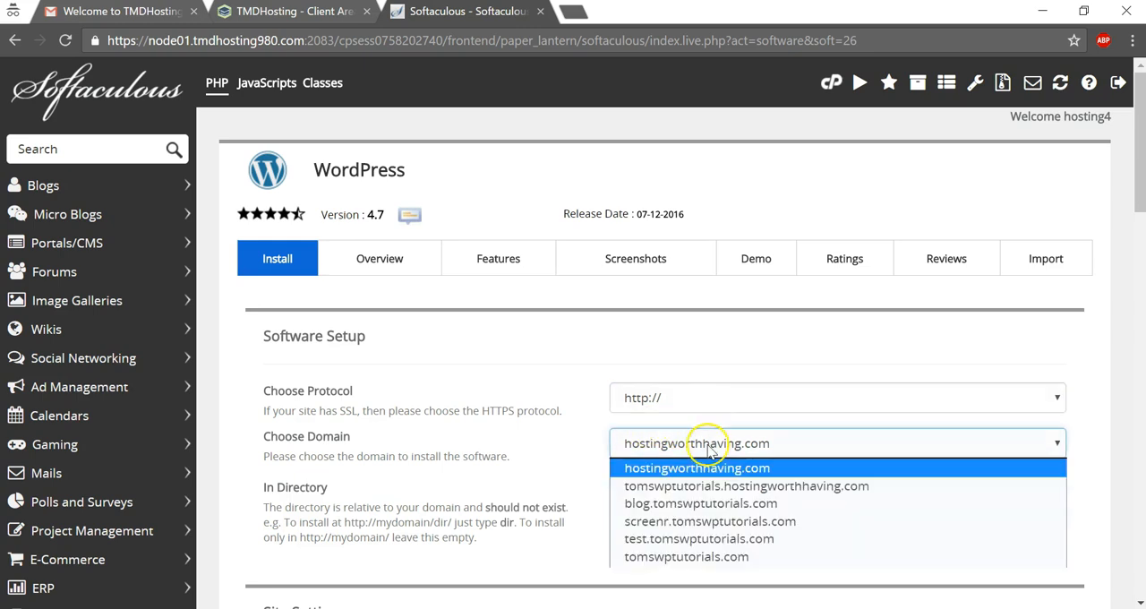
{"action": "left_click", "coordinate": [701, 503]}
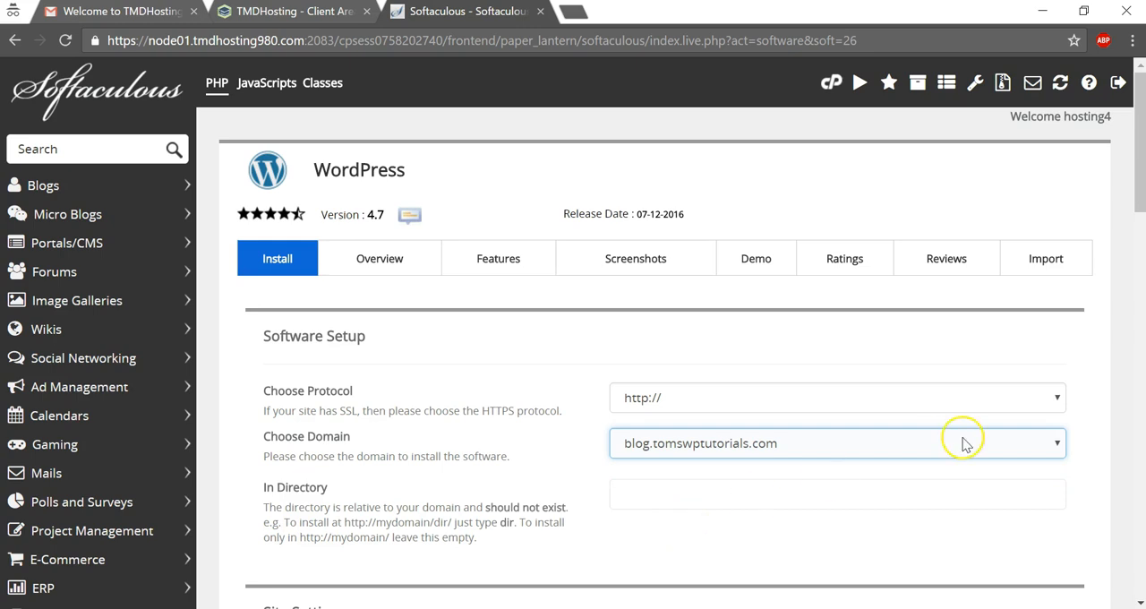
Scroll through the install form to review the default site and admin settings
{"action": "scroll", "scroll_direction": "down", "scroll_amount": 3}
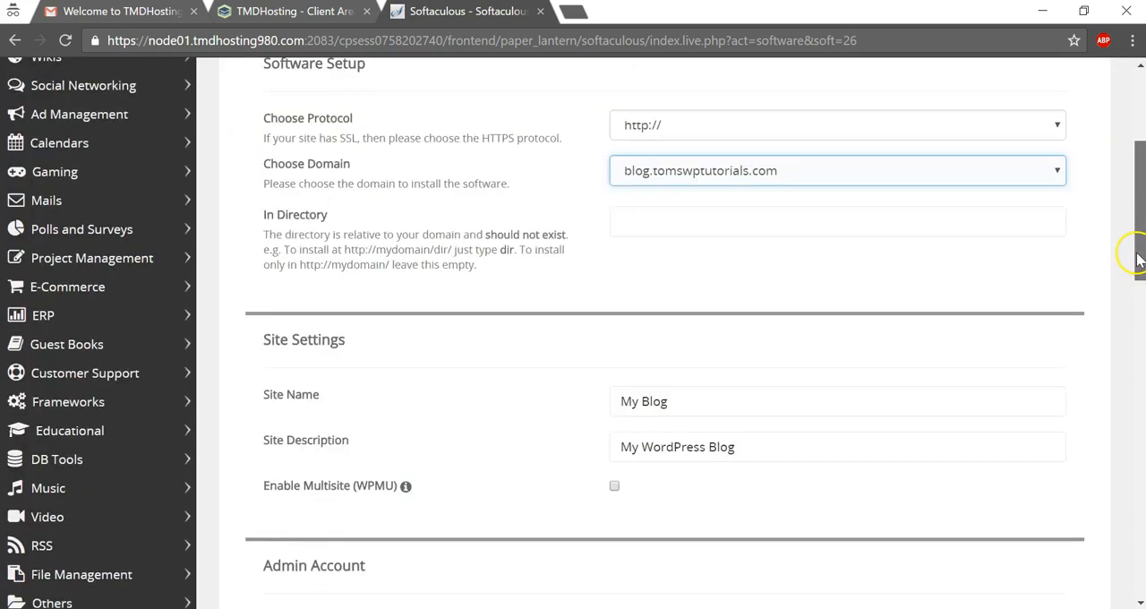
{"action": "scroll", "scroll_direction": "down", "scroll_amount": 3}
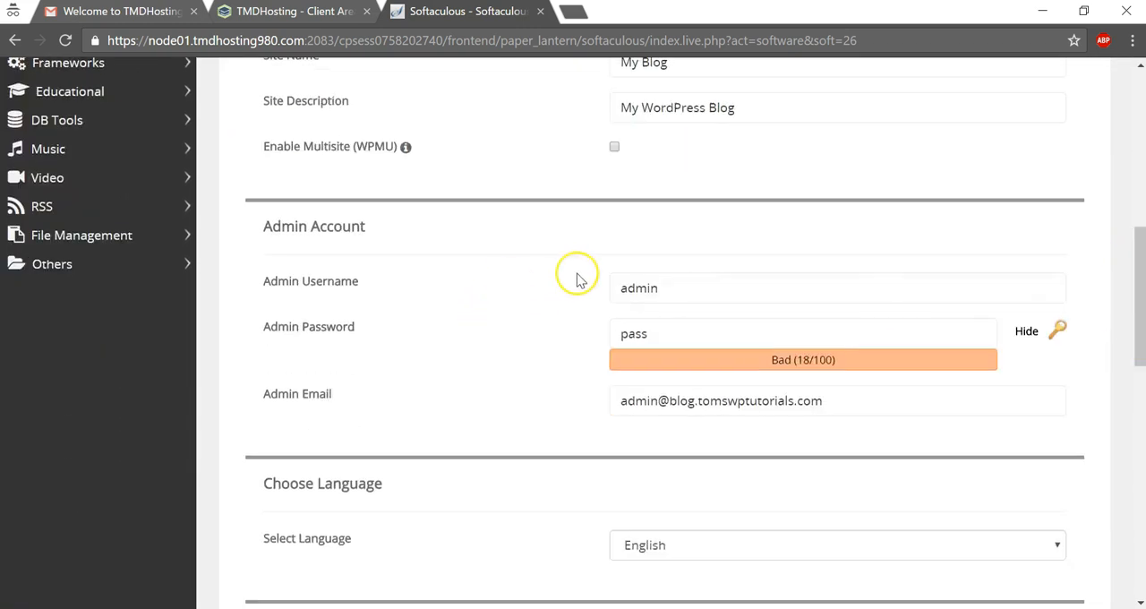
{"action": "mouse_move", "coordinate": [1111, 237]}
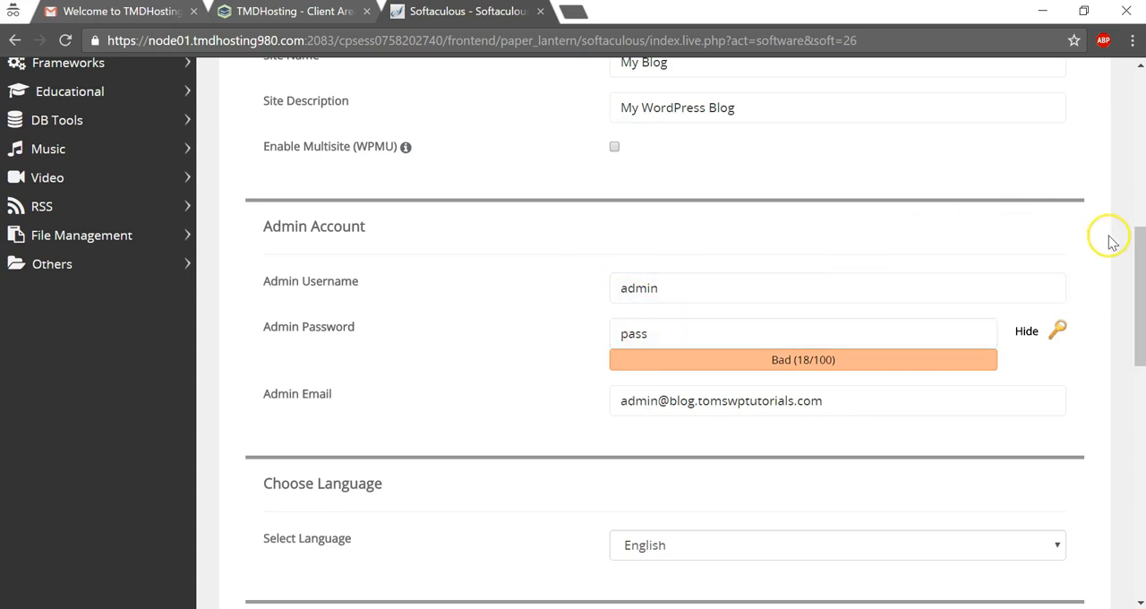
{"action": "scroll", "scroll_direction": "down", "scroll_amount": 3}
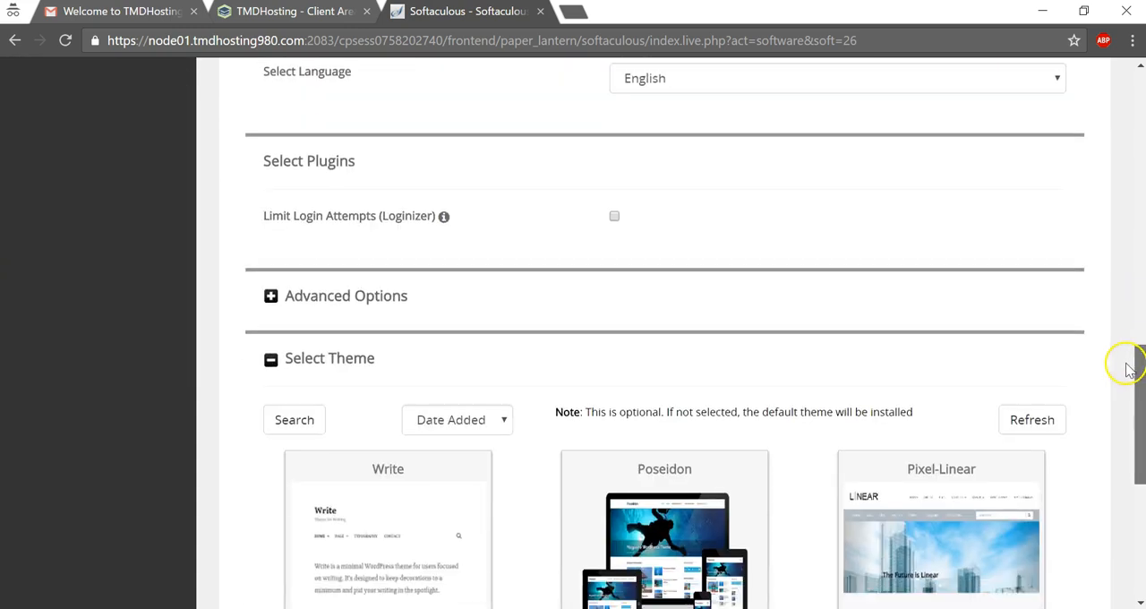
{"action": "scroll", "scroll_direction": "down", "scroll_amount": 3}
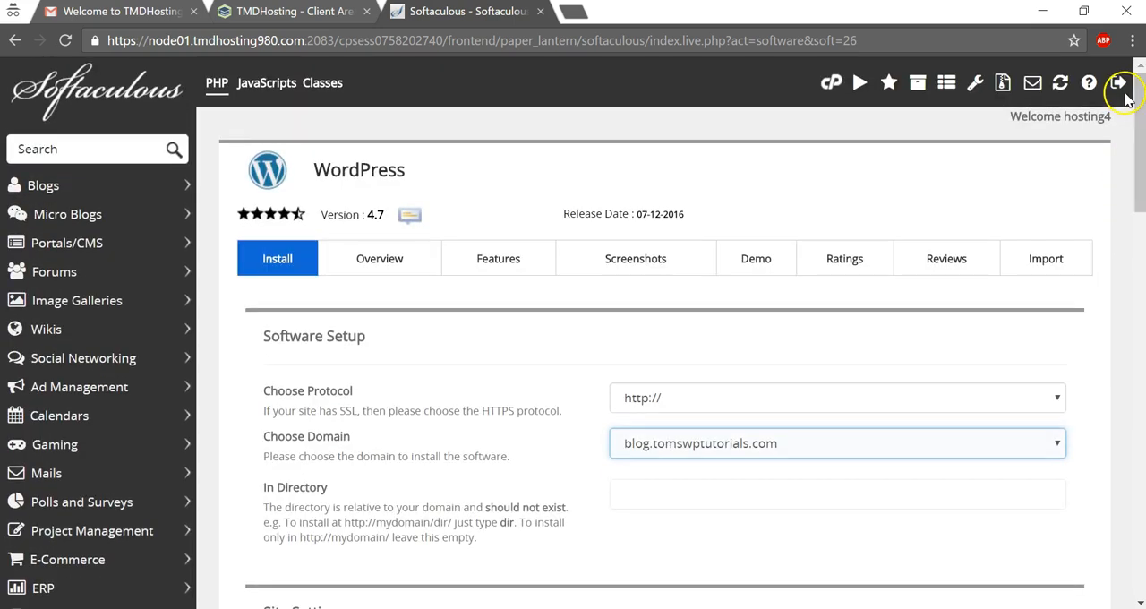
{"action": "mouse_move", "coordinate": [912, 169]}
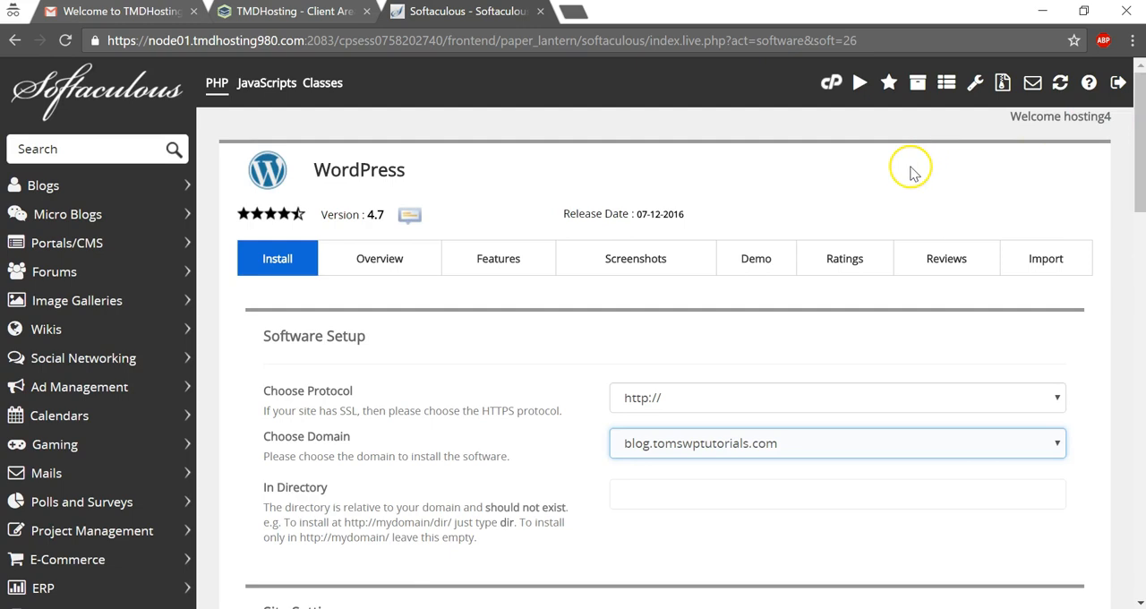